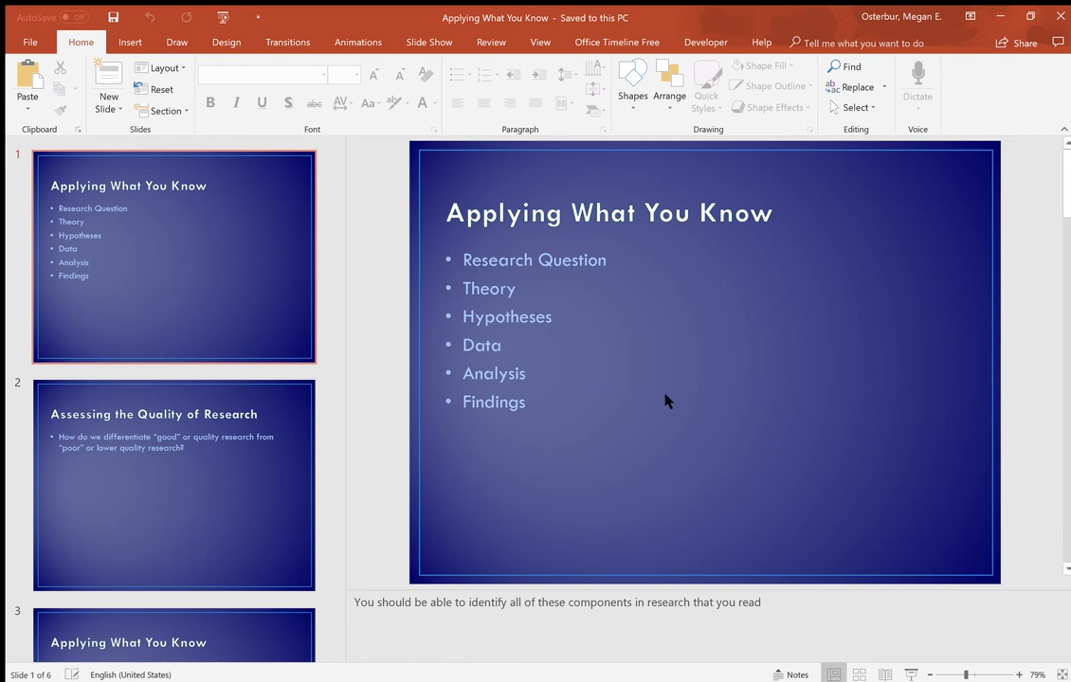
{"action": "mouse_move", "coordinate": [693, 368]}
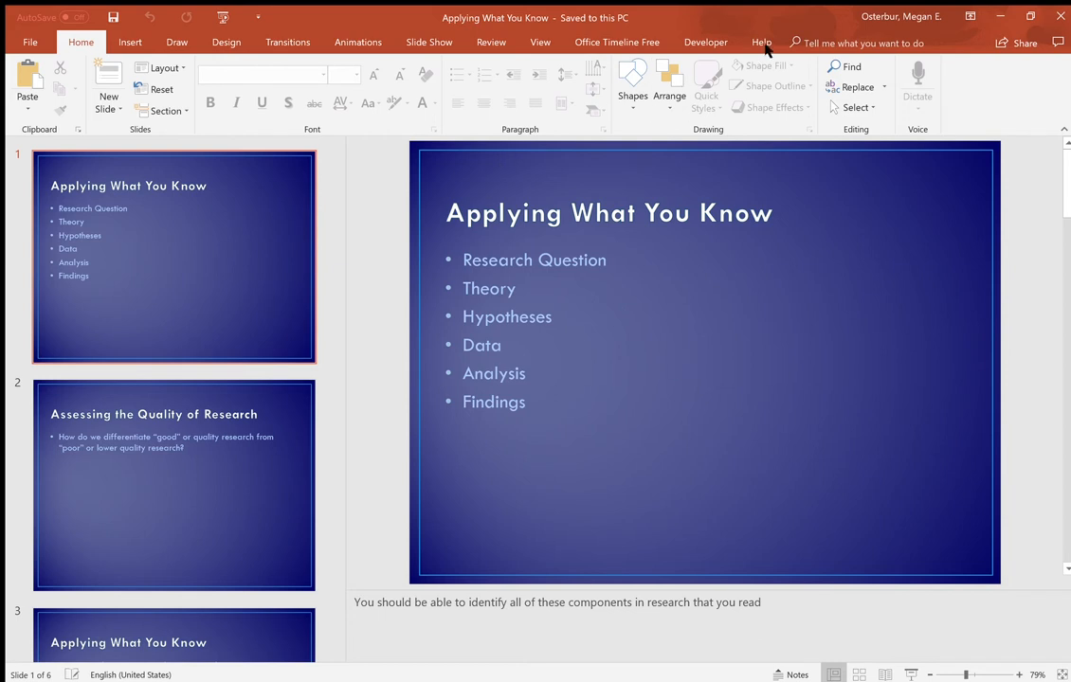
{"action": "mouse_move", "coordinate": [776, 68]}
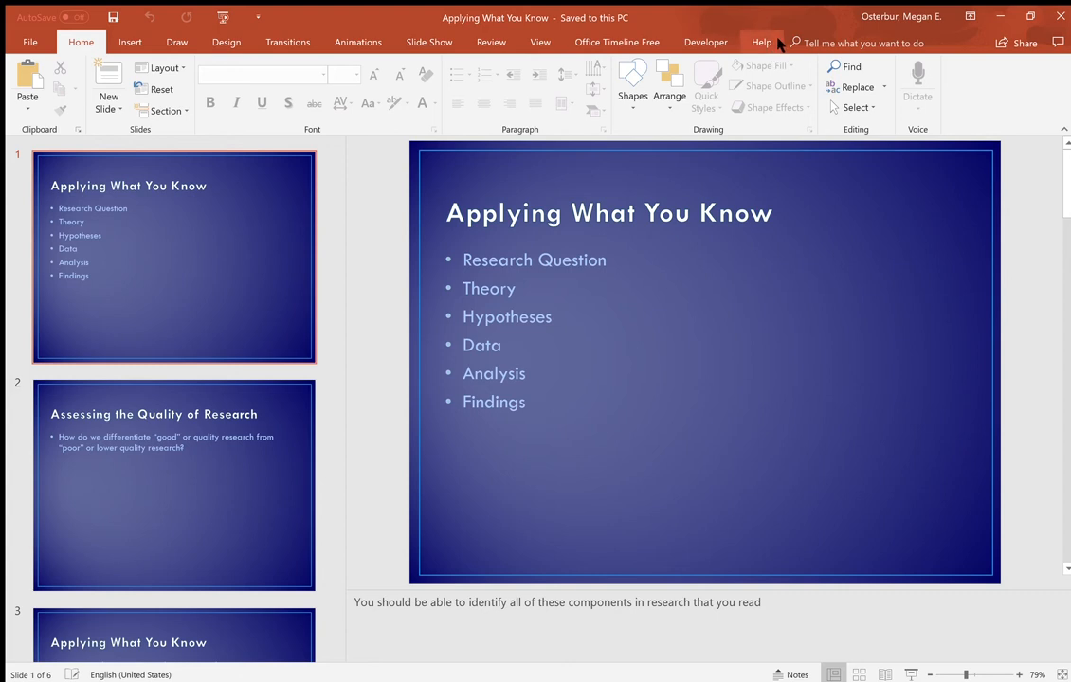
Step: Show the Help commands—help, contact support, feedback and training—for the deck
{"action": "left_click", "coordinate": [761, 42]}
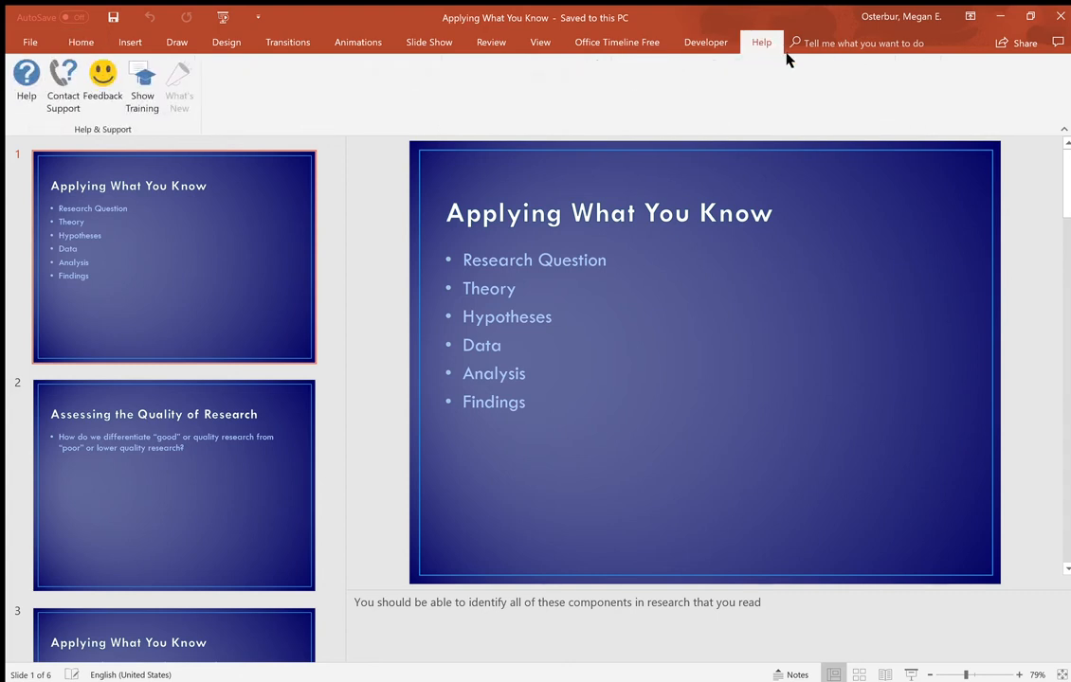
{"action": "mouse_move", "coordinate": [794, 93]}
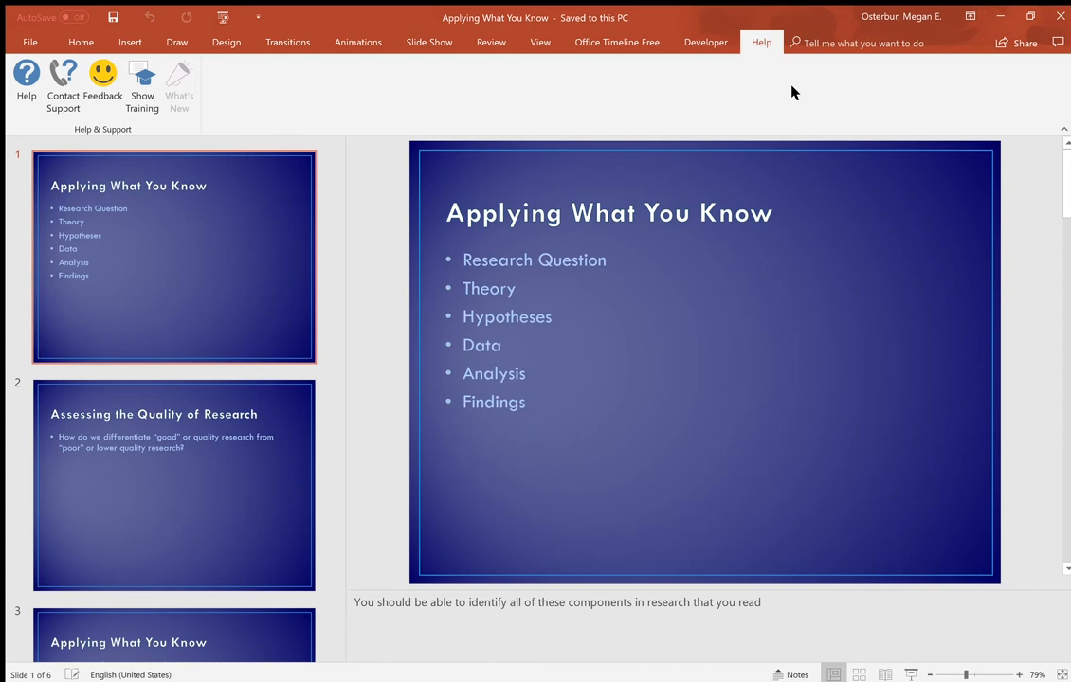
{"action": "mouse_move", "coordinate": [785, 78]}
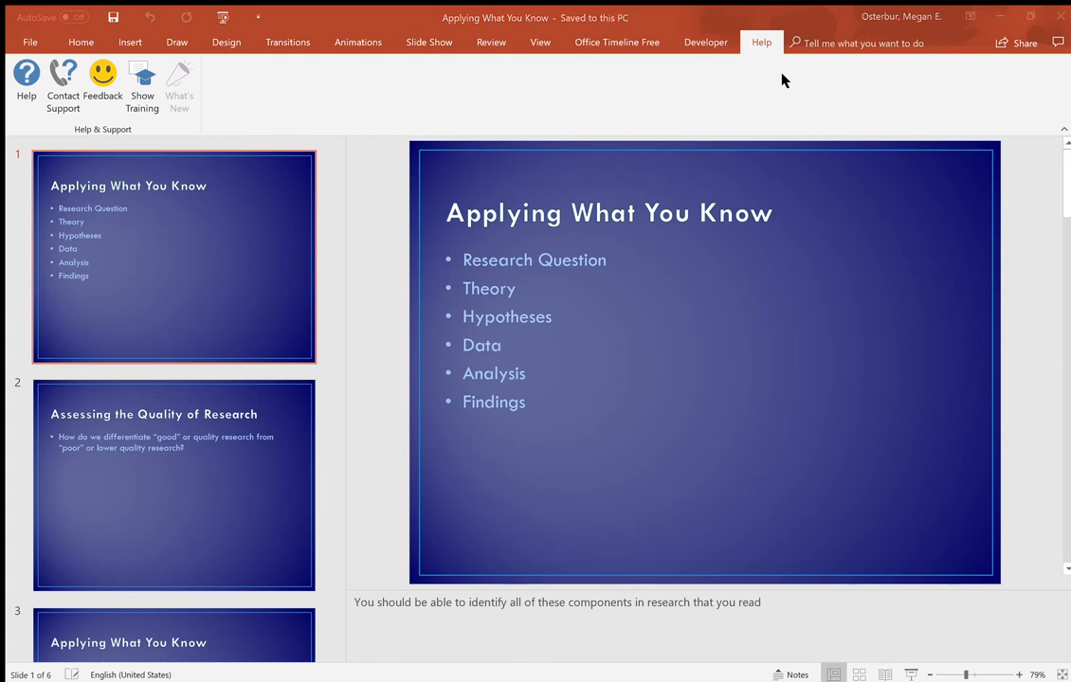
{"action": "mouse_move", "coordinate": [546, 474]}
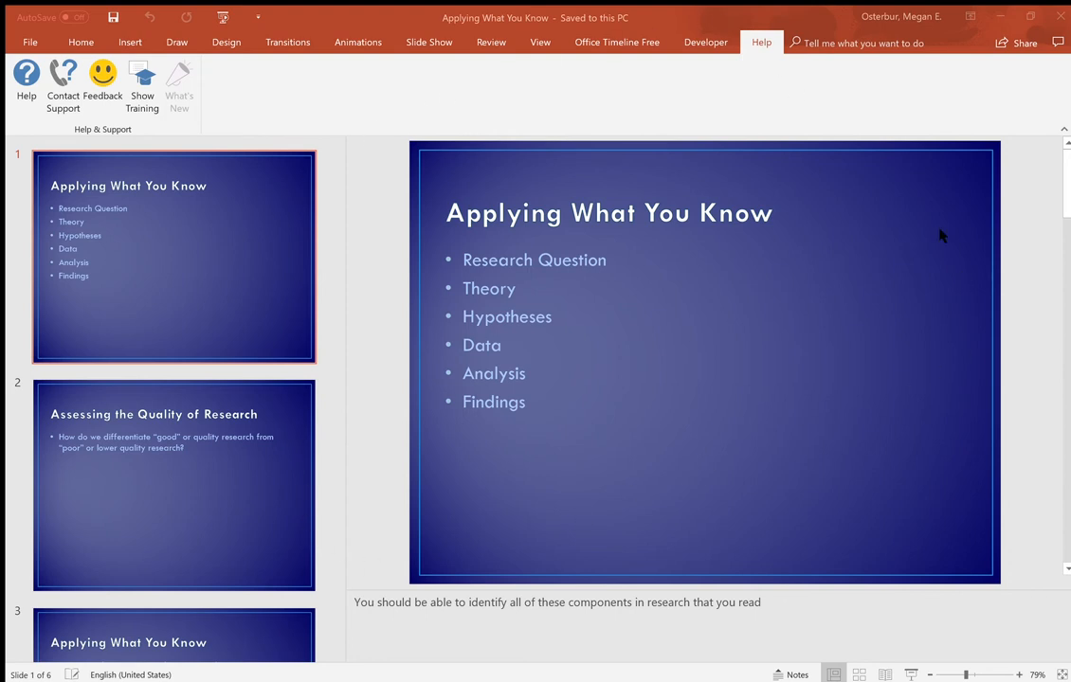
{"action": "mouse_move", "coordinate": [633, 432]}
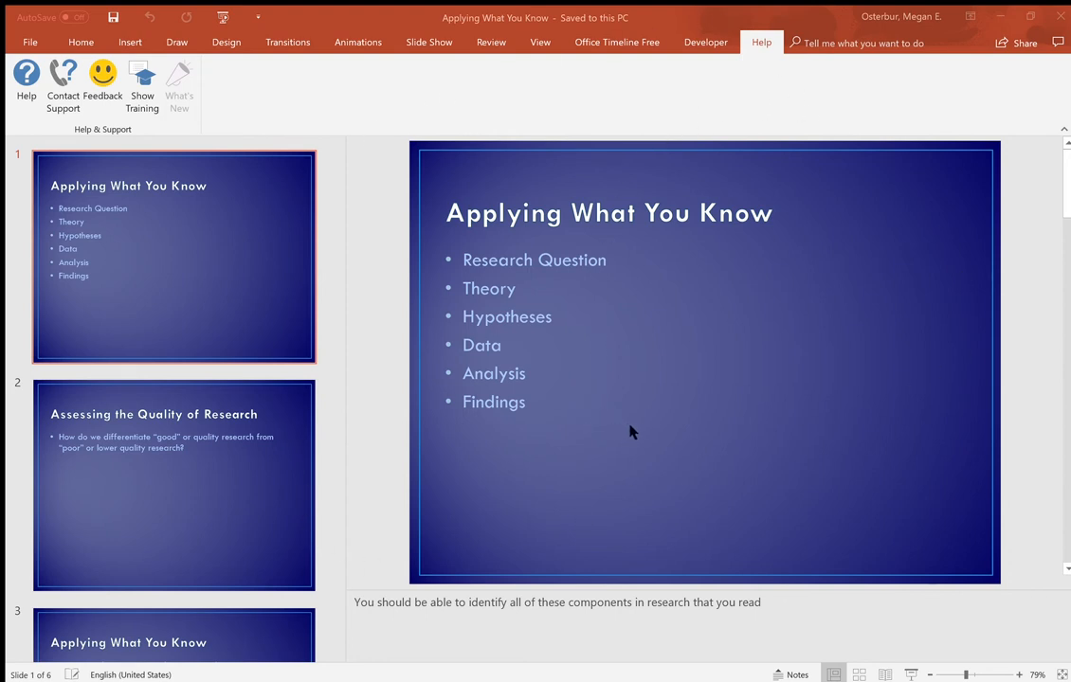
{"action": "mouse_move", "coordinate": [634, 434]}
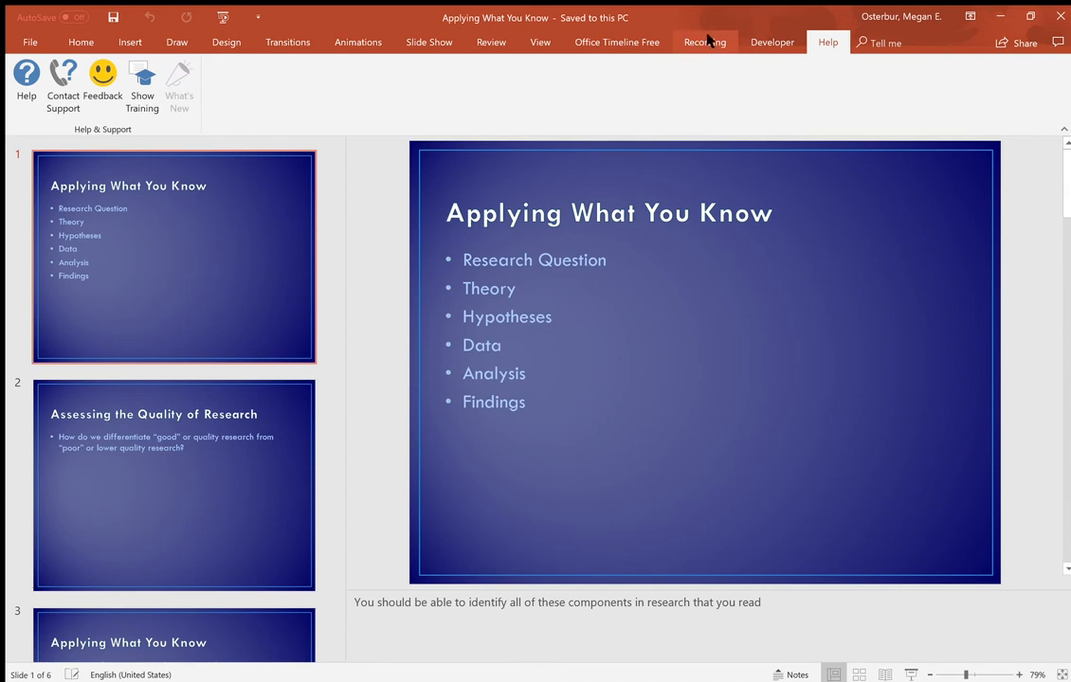
Step: Switch to the Recording commands: Record Slide Show, Screen Recording, Video, Audio, Export to Video
{"action": "left_click", "coordinate": [704, 41]}
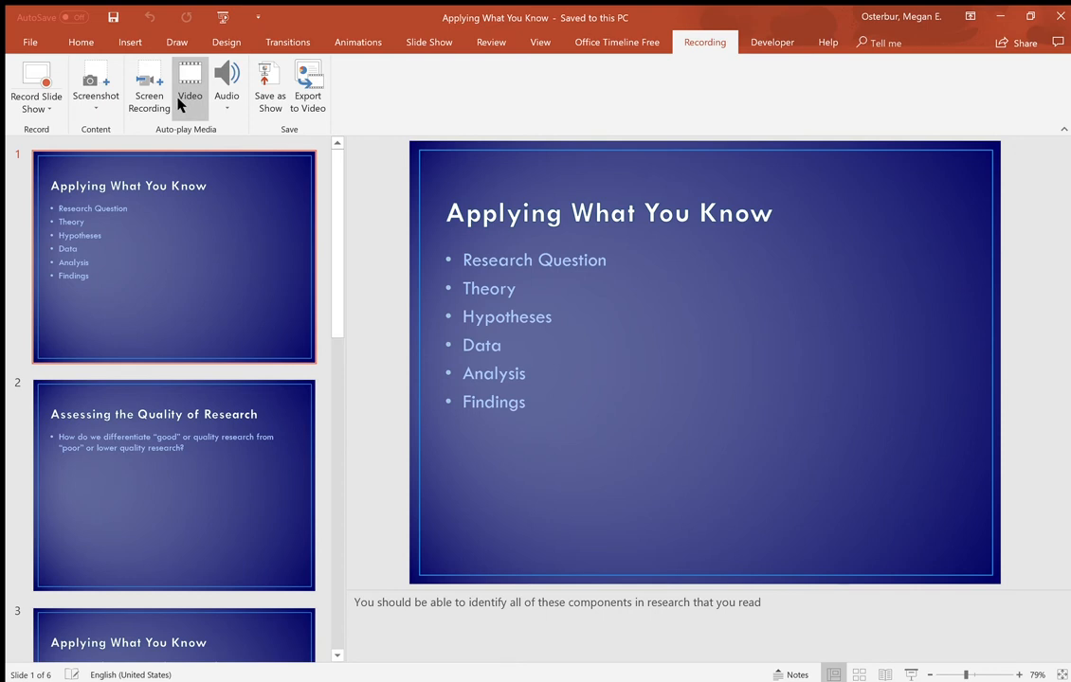
{"action": "mouse_move", "coordinate": [189, 78]}
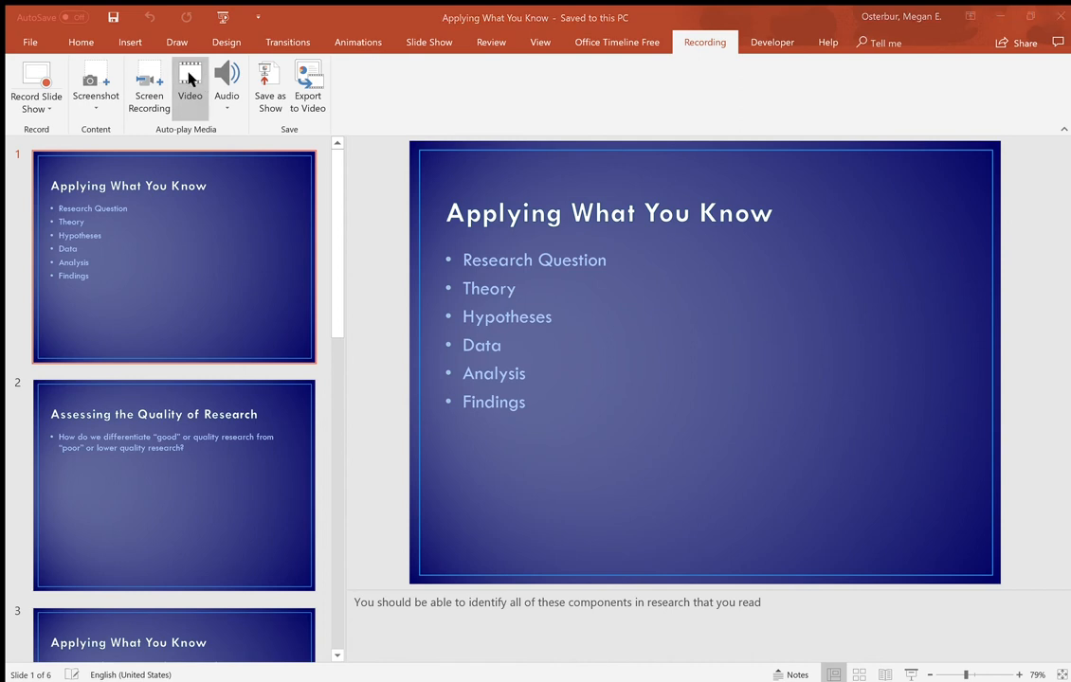
{"action": "mouse_move", "coordinate": [446, 334]}
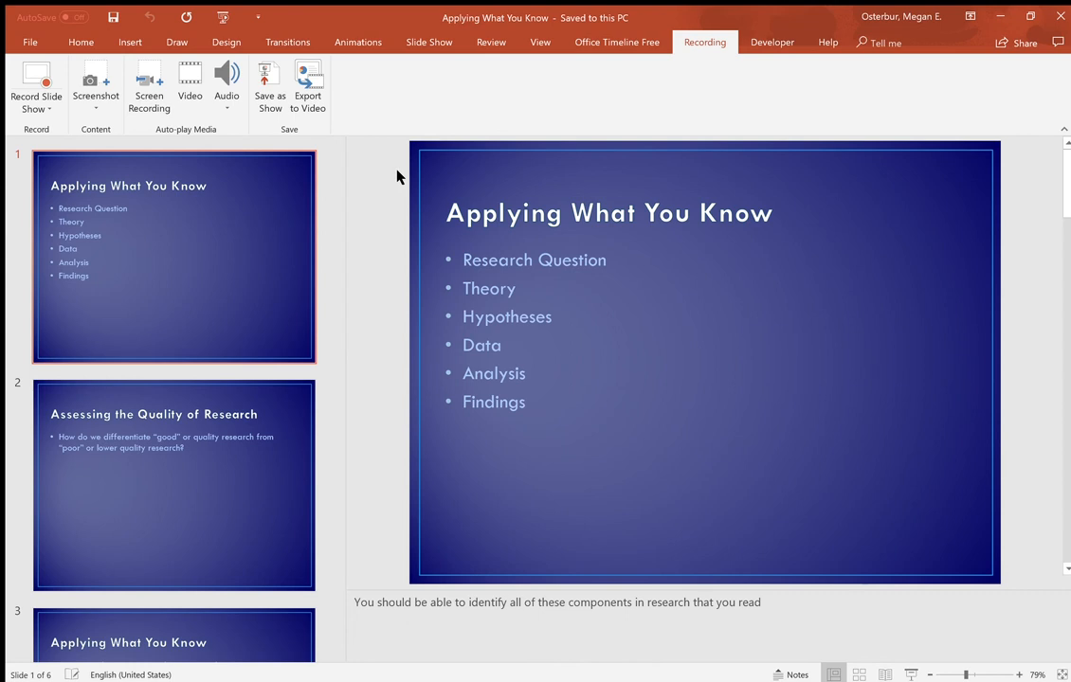
{"action": "mouse_move", "coordinate": [99, 60]}
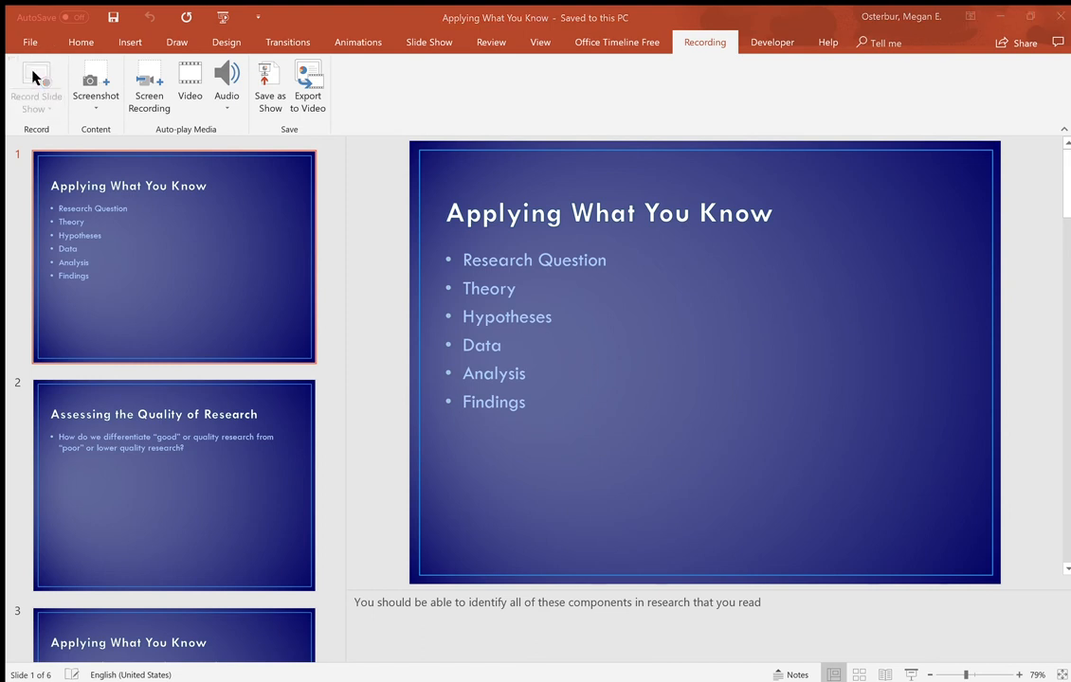
{"action": "mouse_move", "coordinate": [749, 638]}
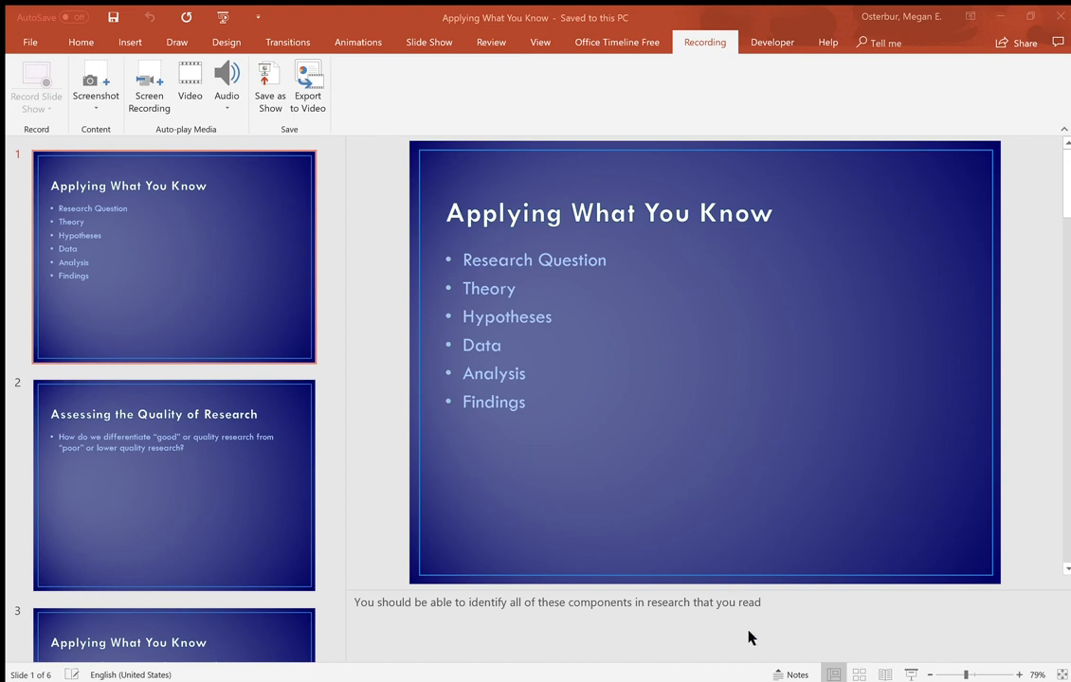
{"action": "mouse_move", "coordinate": [744, 571]}
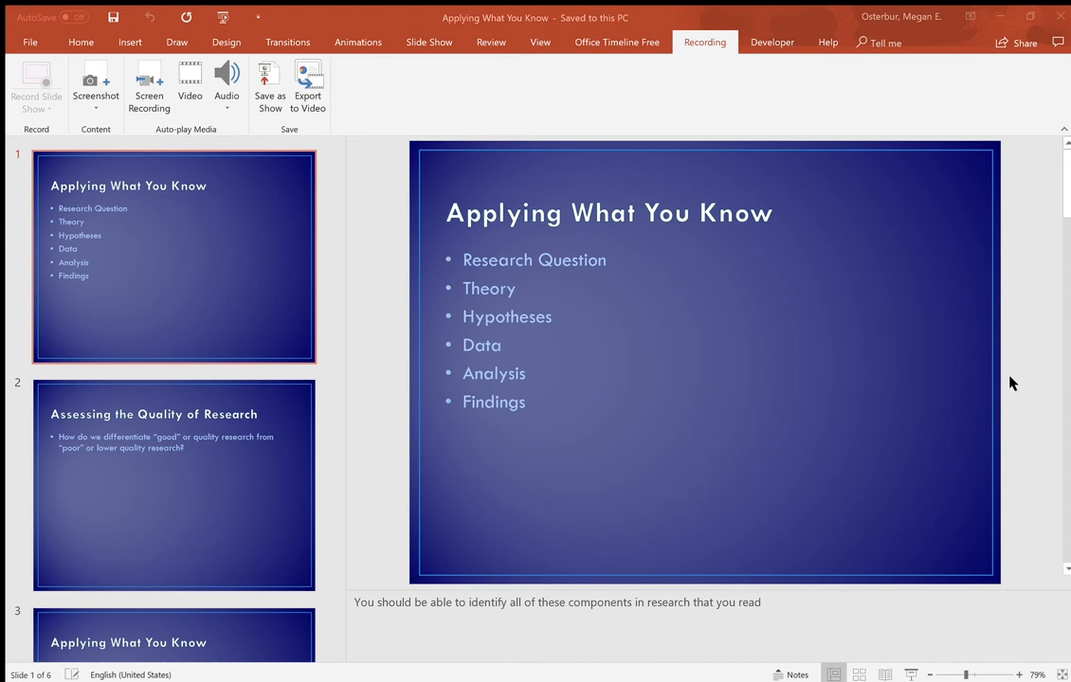
{"action": "mouse_move", "coordinate": [748, 190]}
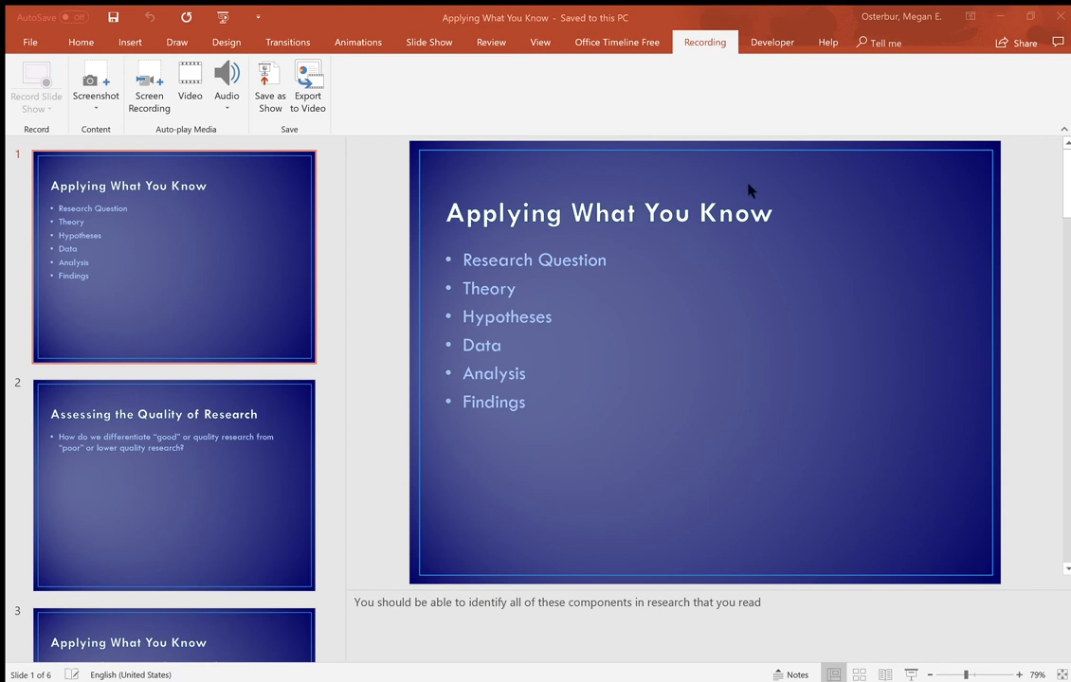
{"action": "mouse_move", "coordinate": [74, 45]}
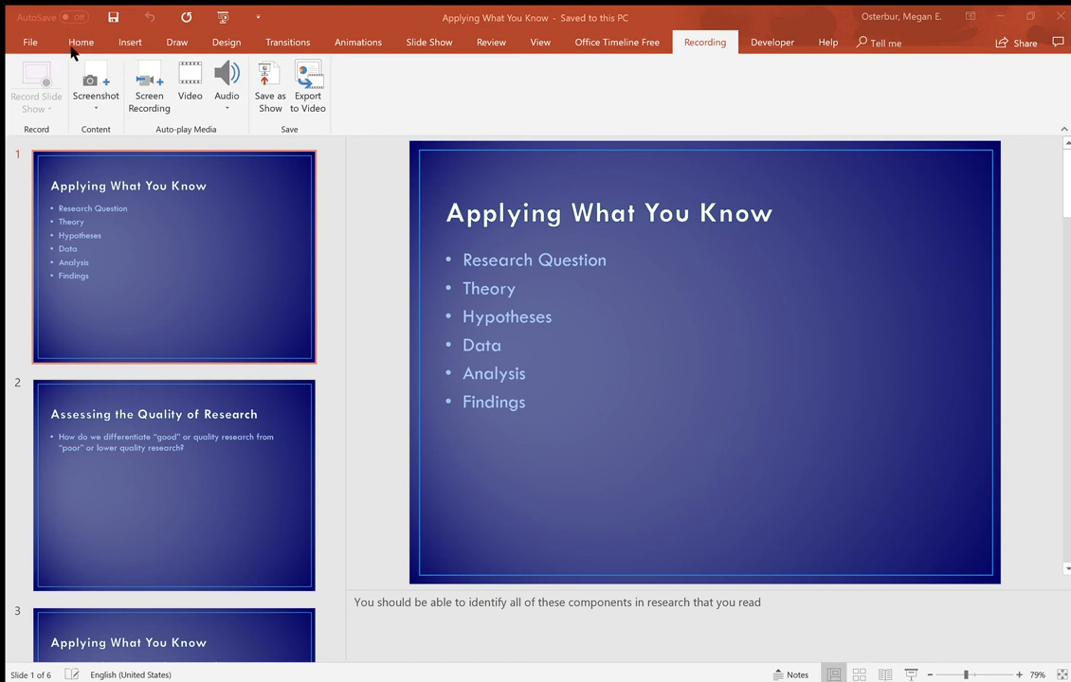
{"action": "mouse_move", "coordinate": [531, 288]}
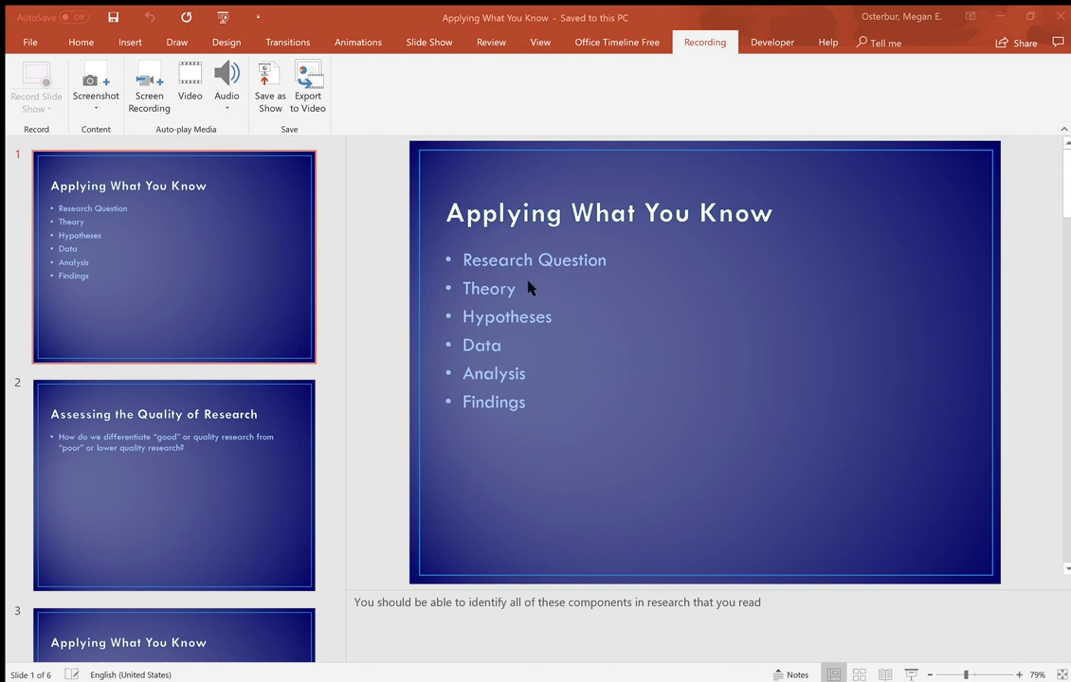
{"action": "mouse_move", "coordinate": [781, 310]}
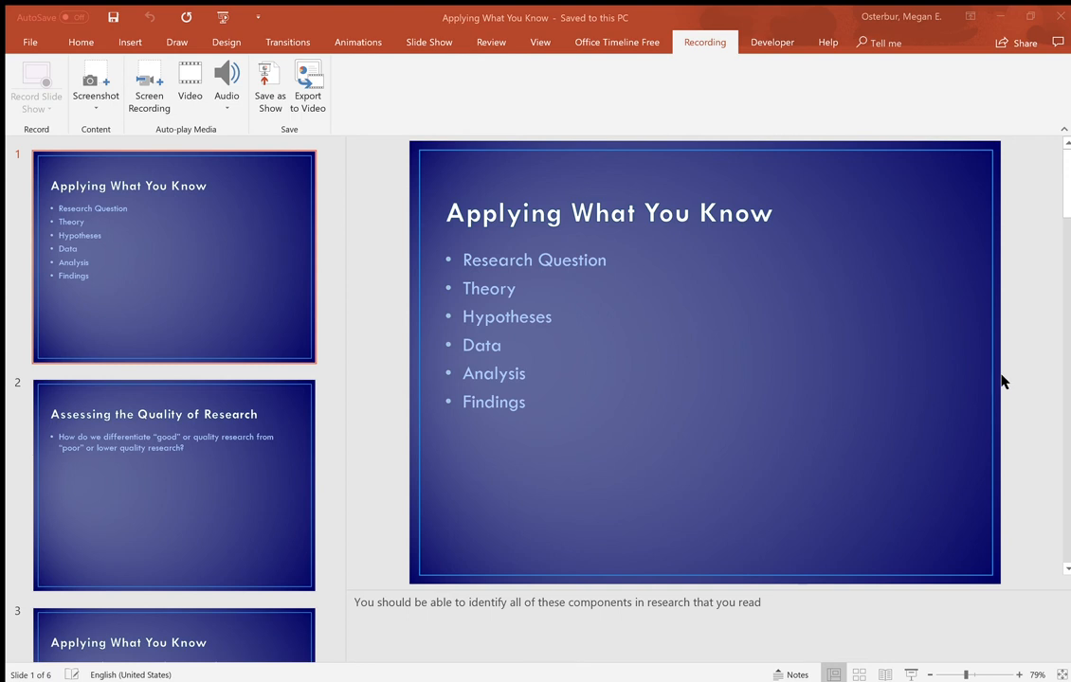
{"action": "mouse_move", "coordinate": [985, 392]}
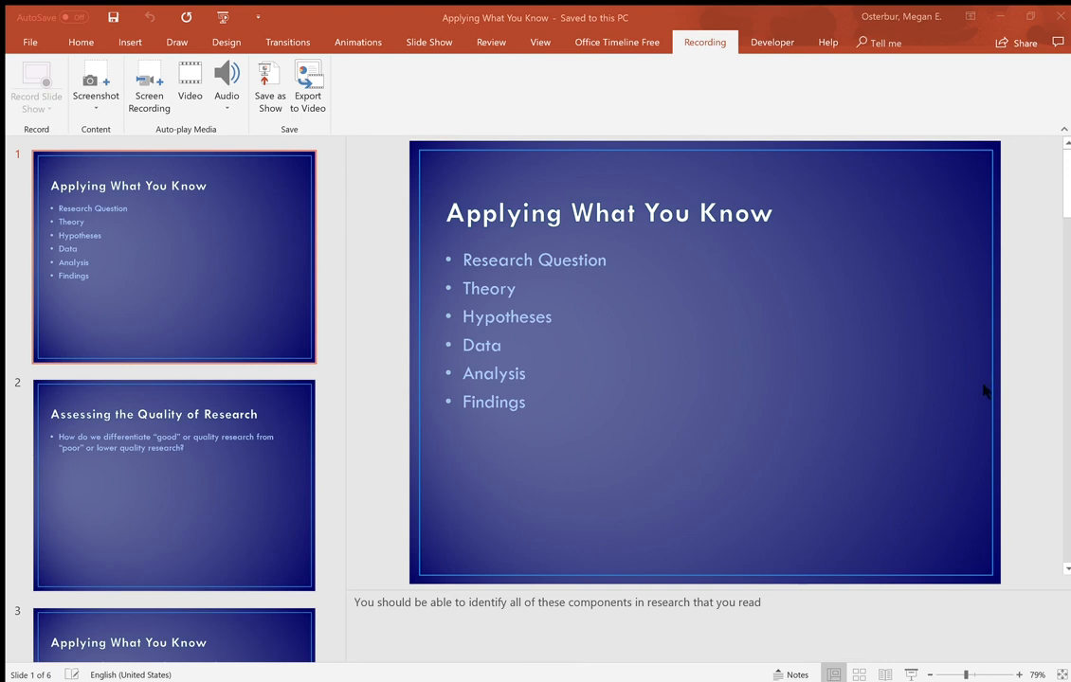
{"action": "mouse_move", "coordinate": [989, 379]}
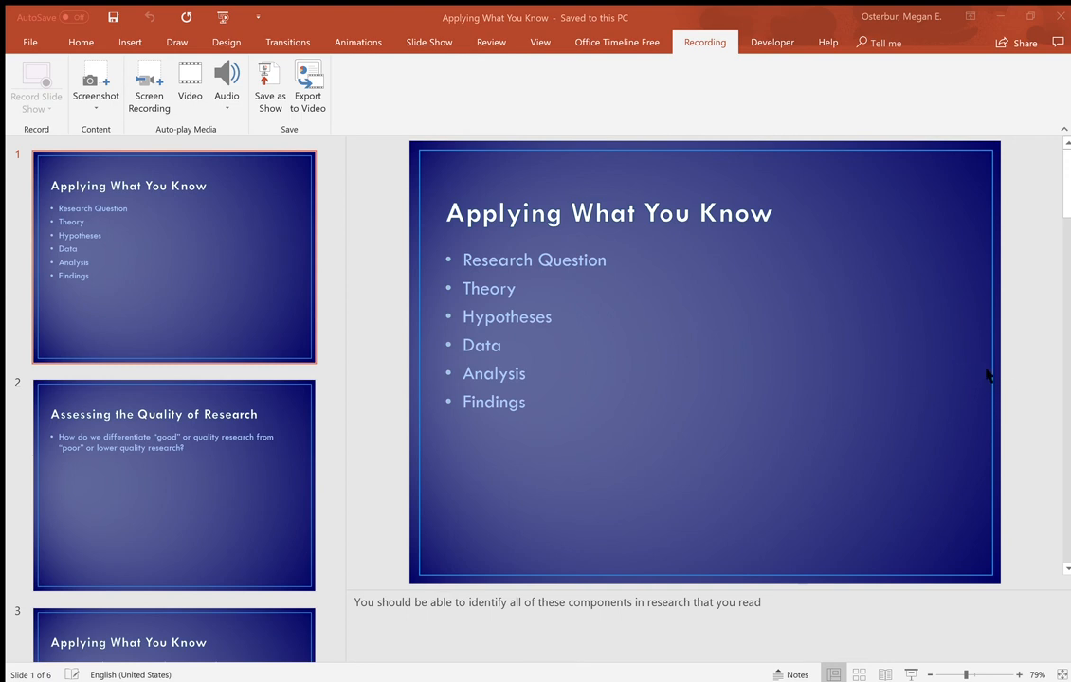
{"action": "mouse_move", "coordinate": [1050, 394]}
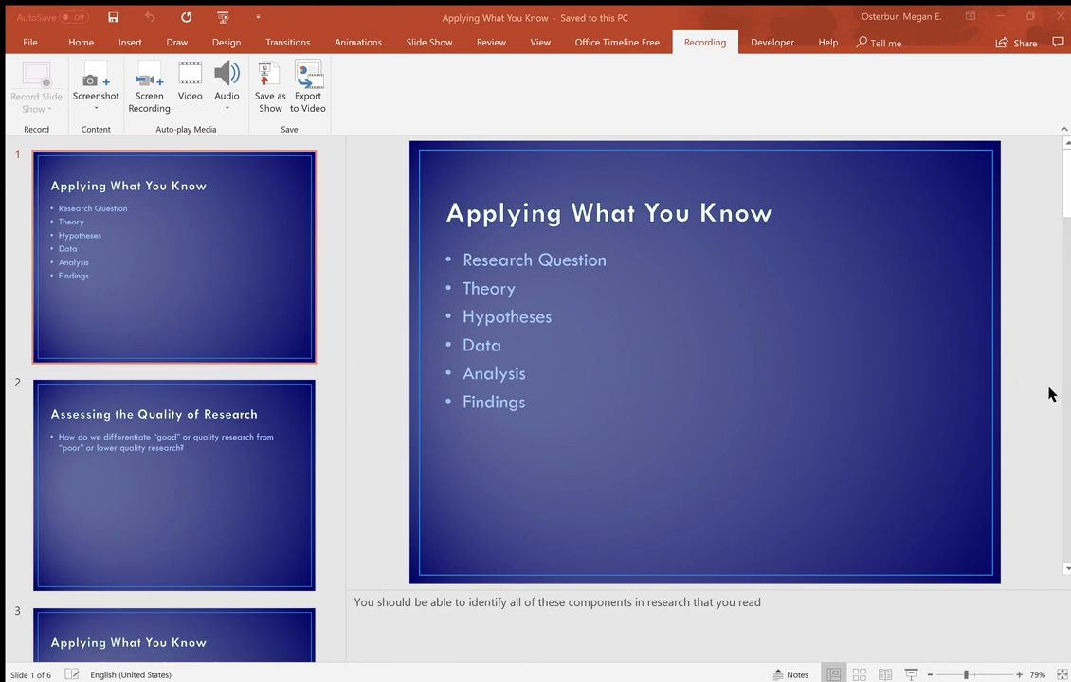
{"action": "mouse_move", "coordinate": [986, 372]}
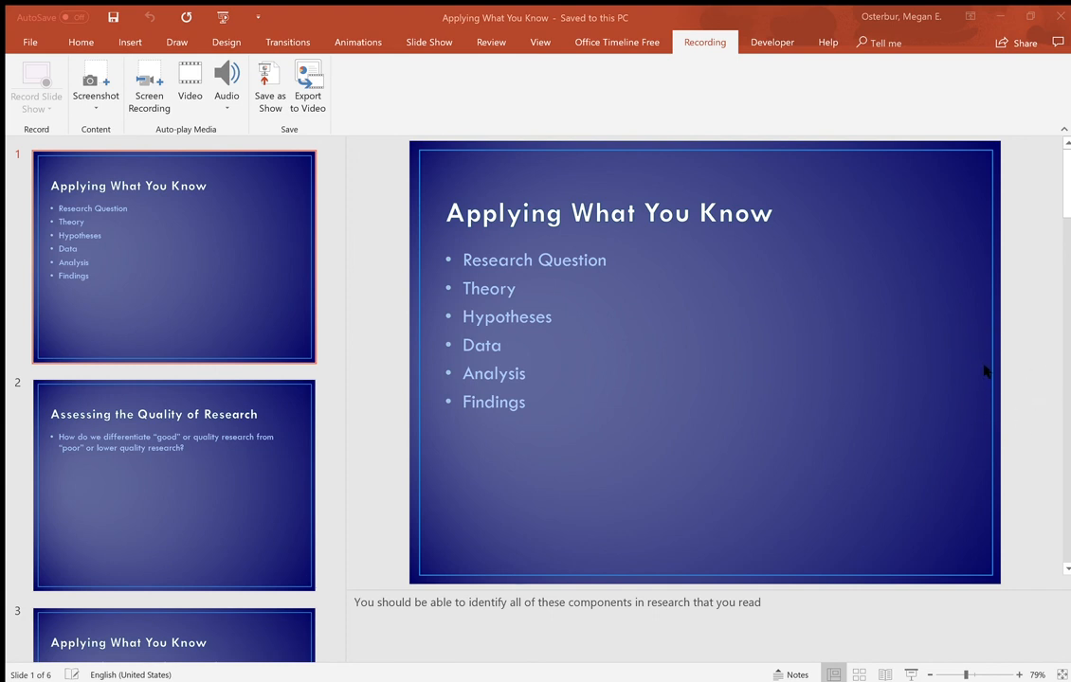
{"action": "mouse_move", "coordinate": [991, 373]}
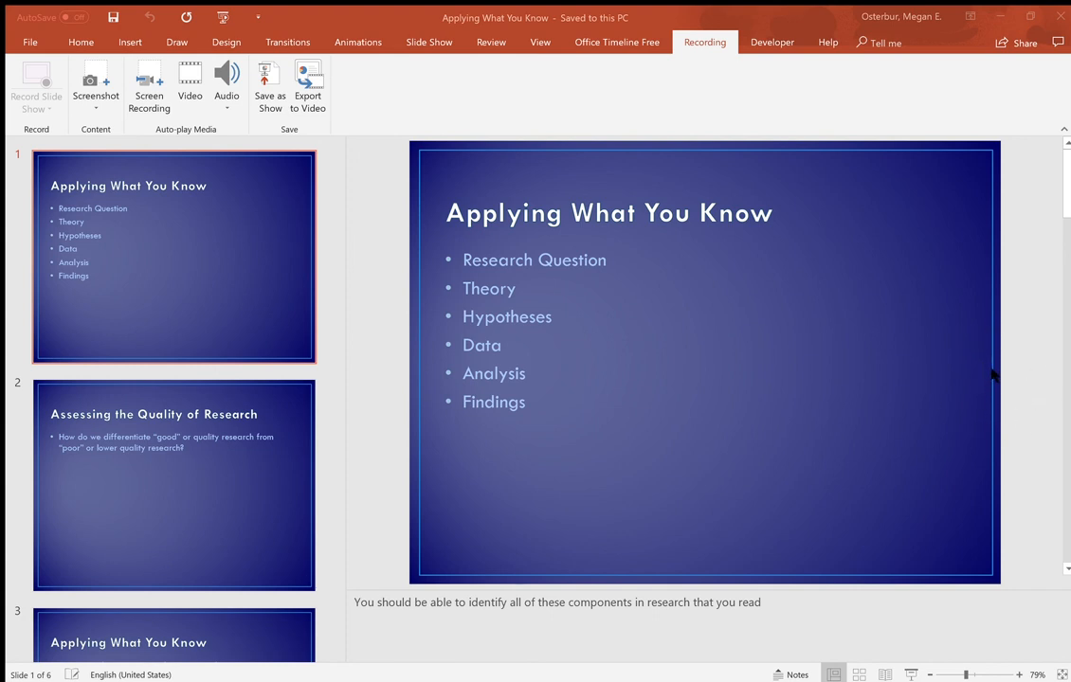
{"action": "mouse_move", "coordinate": [978, 371]}
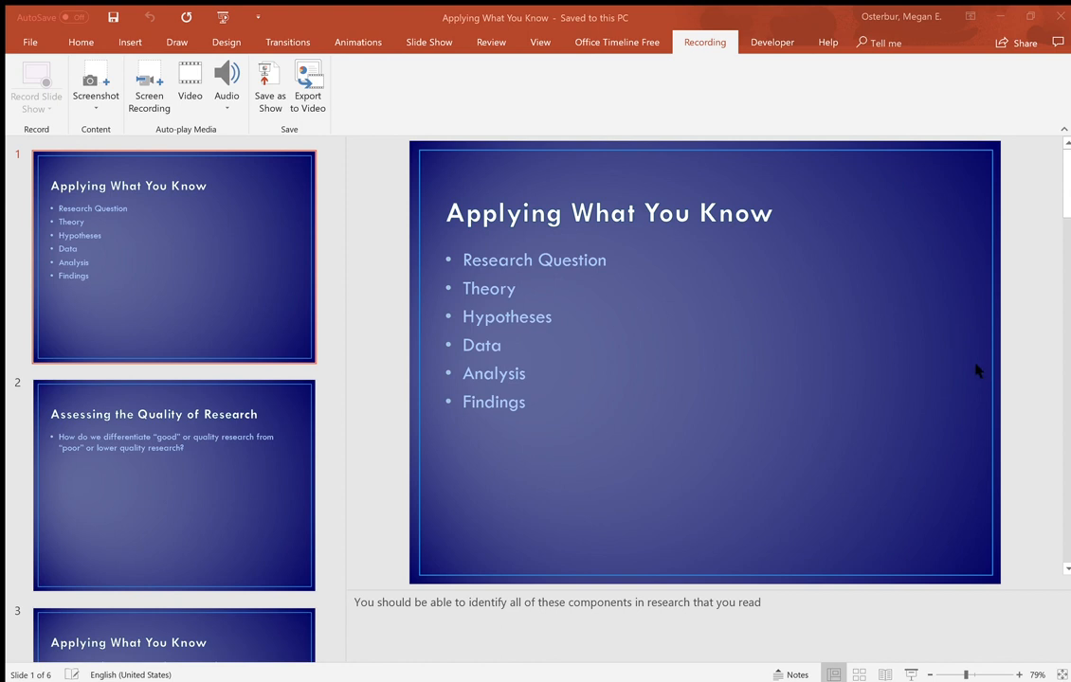
{"action": "mouse_move", "coordinate": [751, 285]}
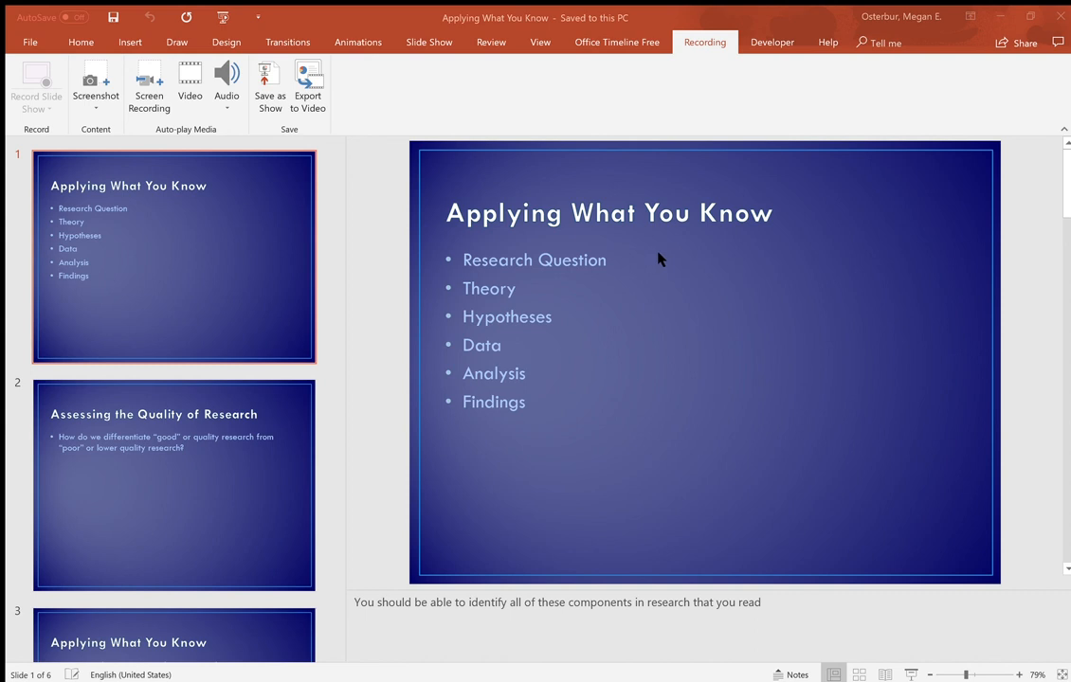
{"action": "mouse_move", "coordinate": [690, 247]}
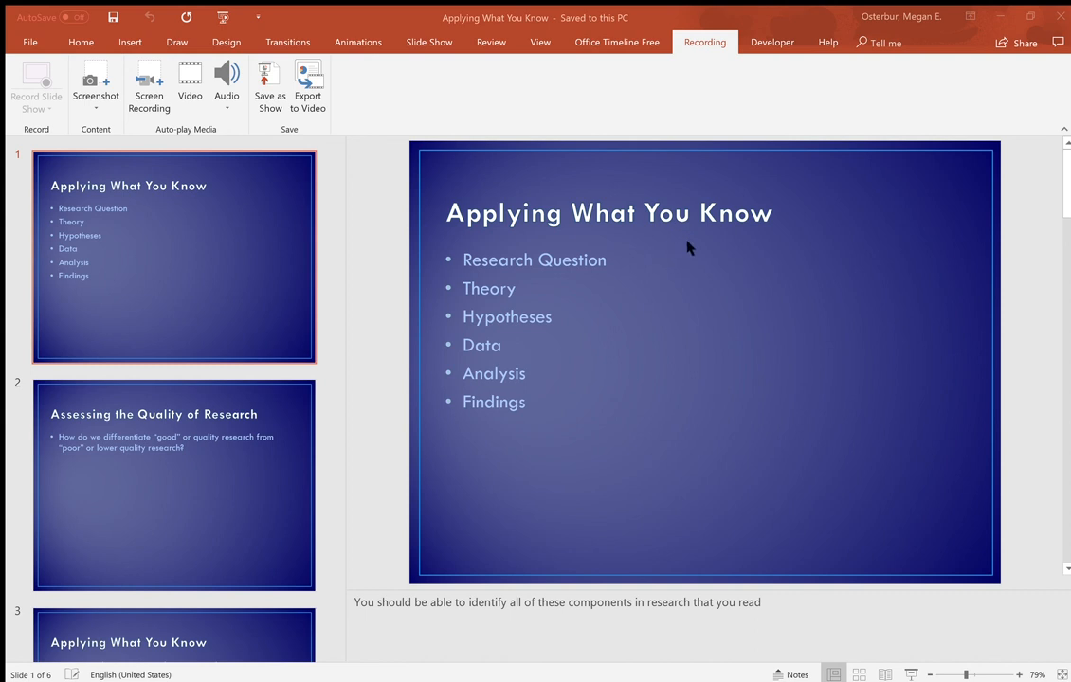
{"action": "mouse_move", "coordinate": [639, 315]}
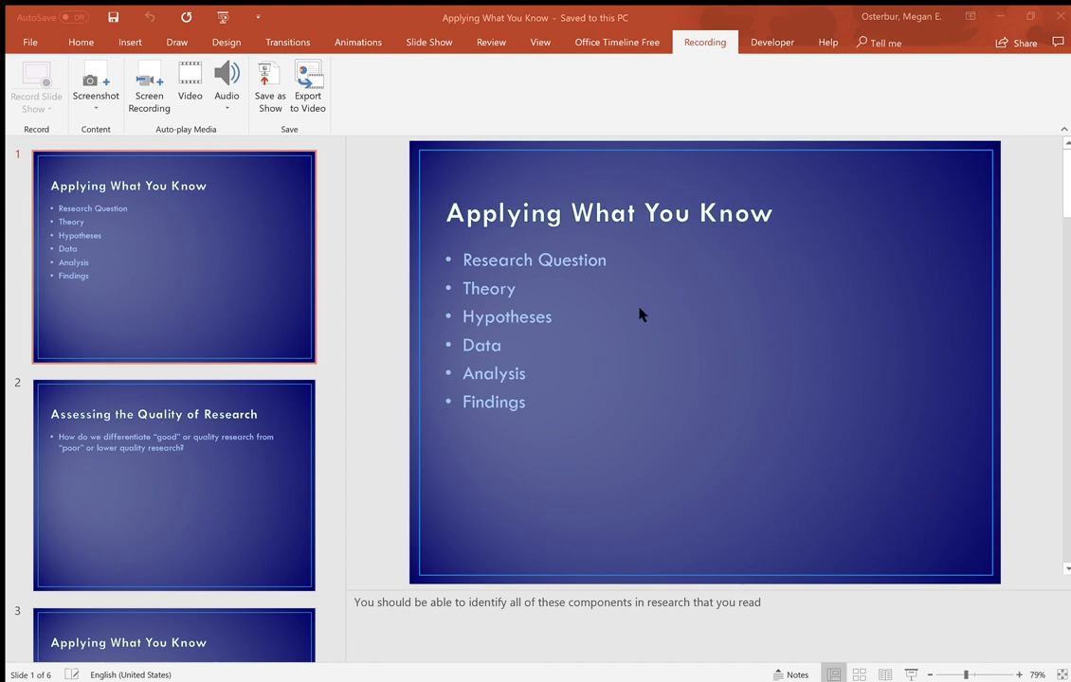
{"action": "mouse_move", "coordinate": [655, 309]}
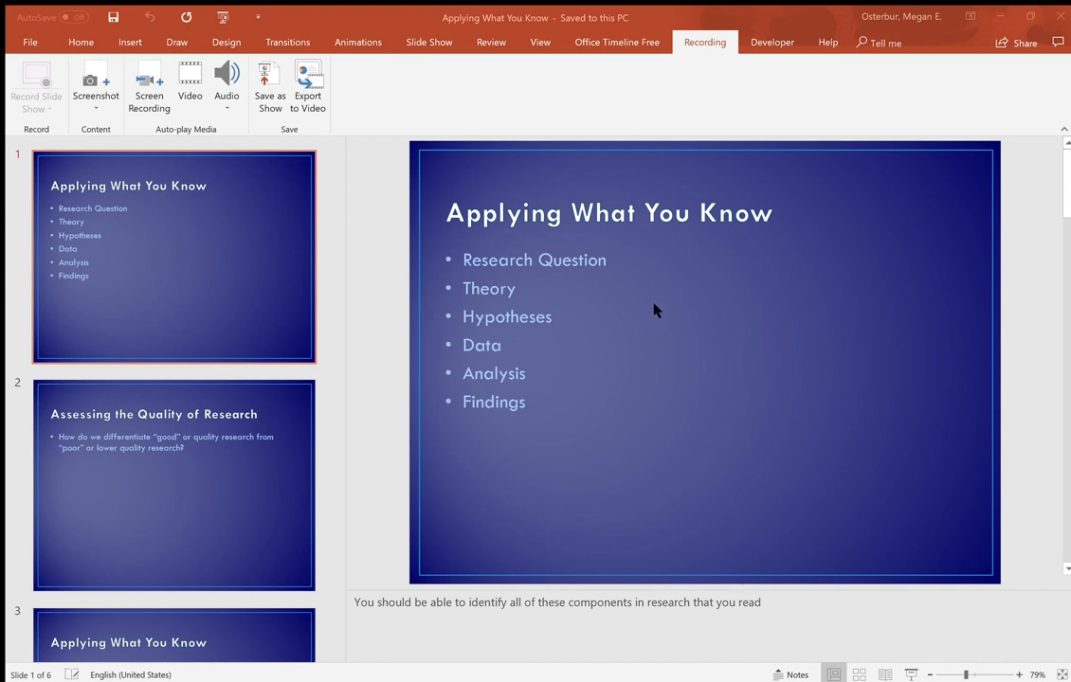
{"action": "mouse_move", "coordinate": [693, 299]}
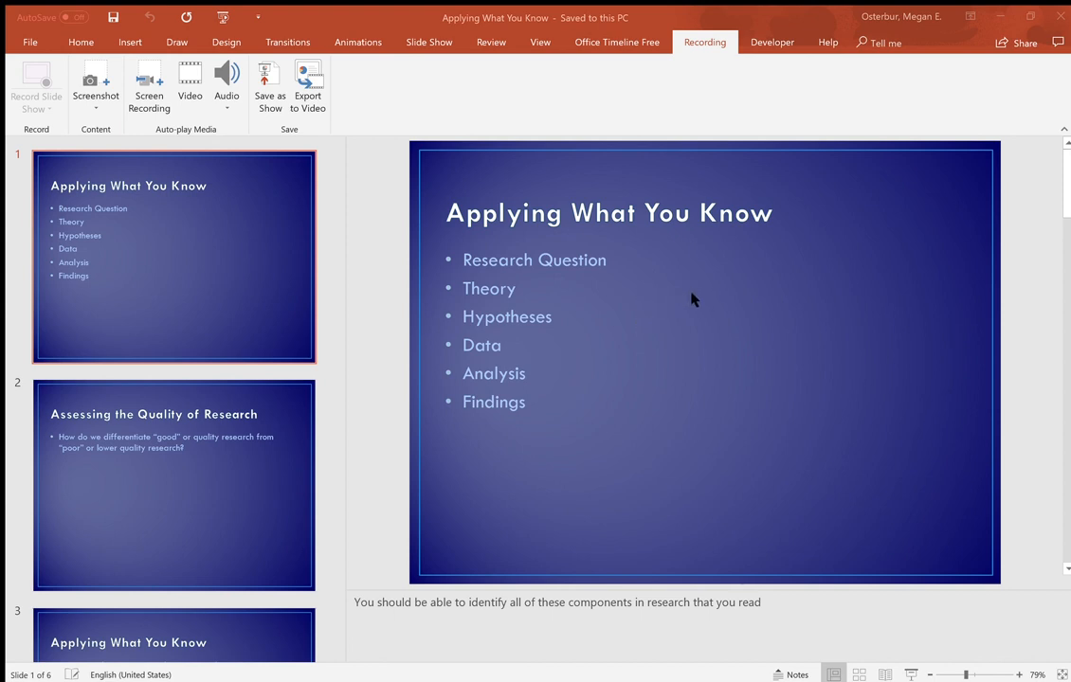